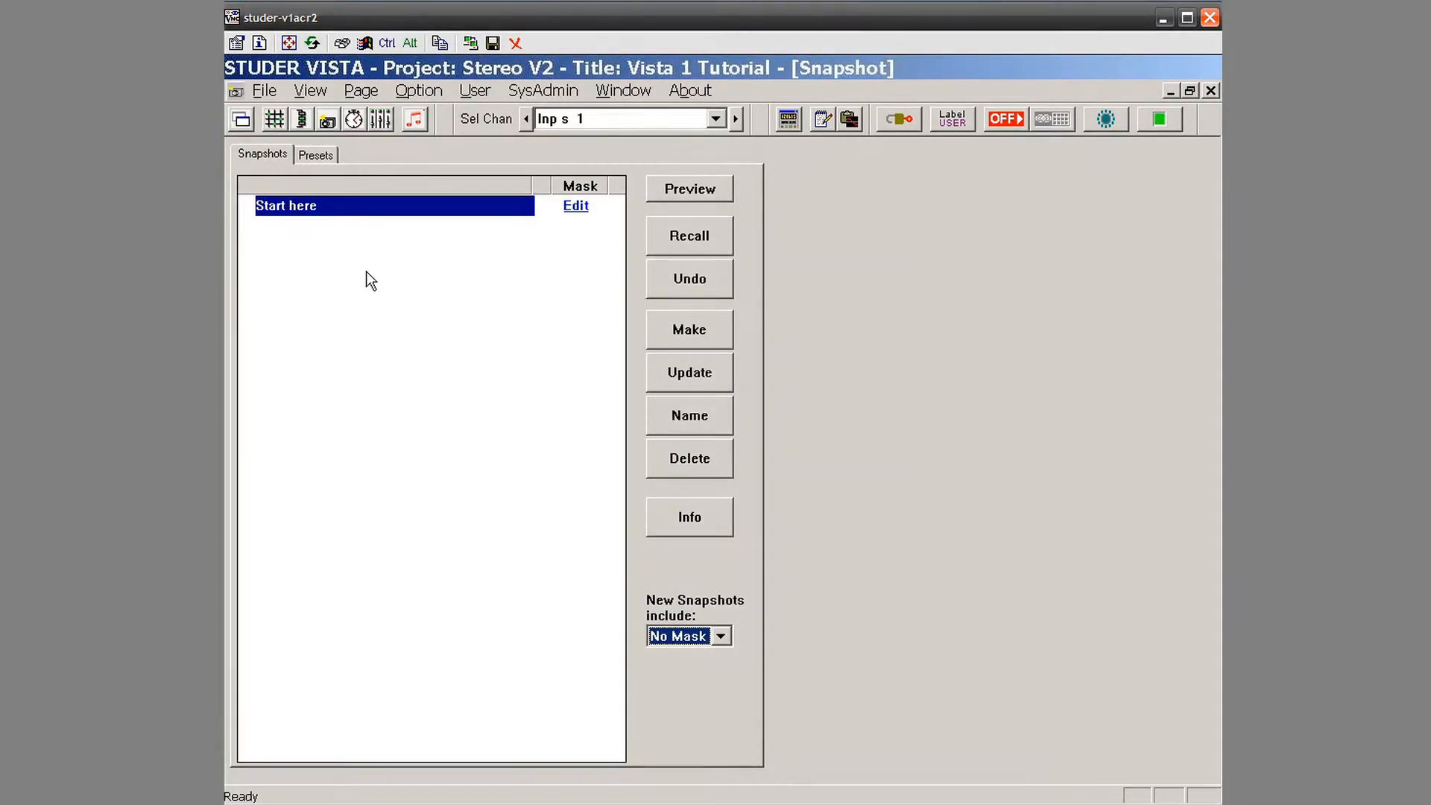
mouse_move(377, 309)
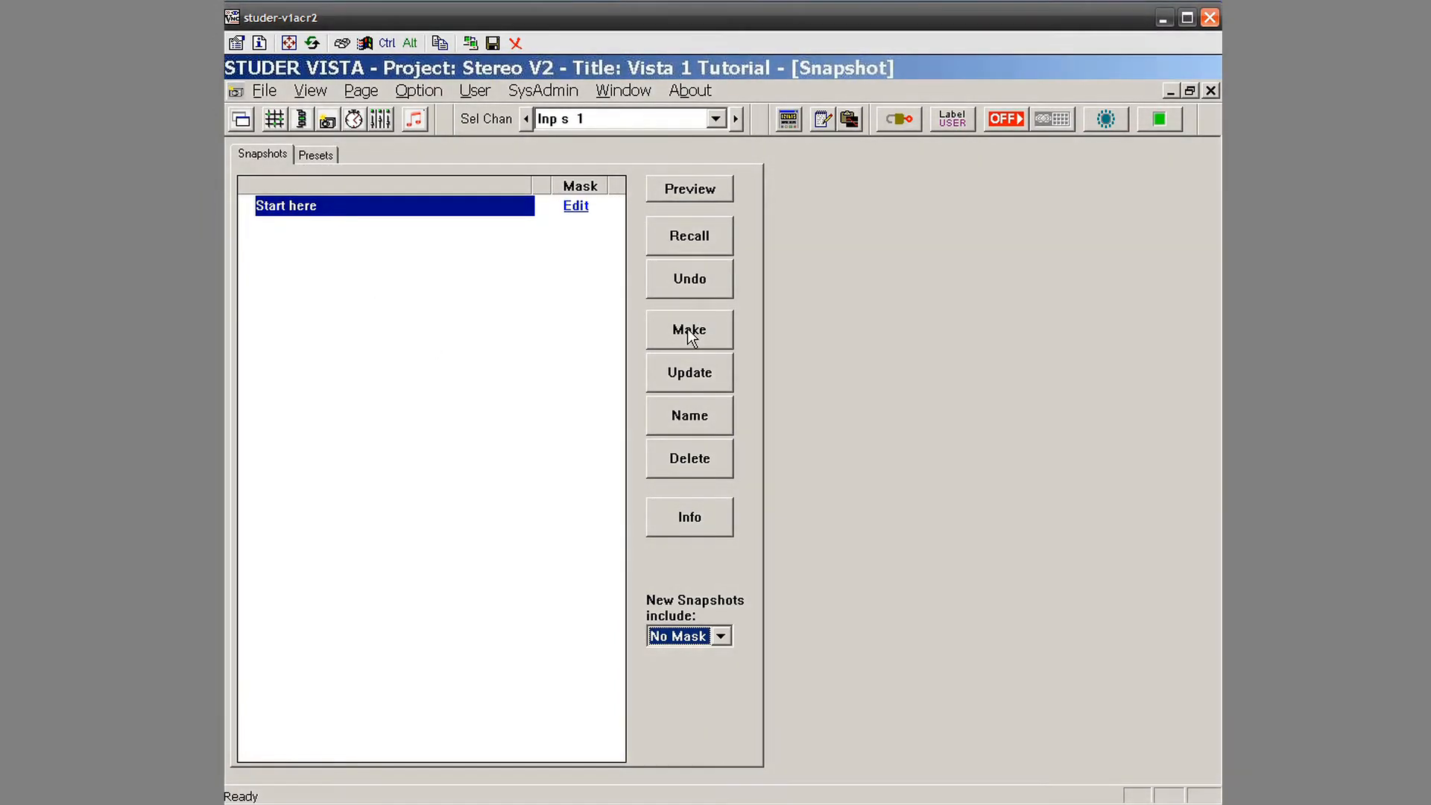
Save the current console settings as SNAPSHOT #1 using Make in the Snapshot window.
click(689, 329)
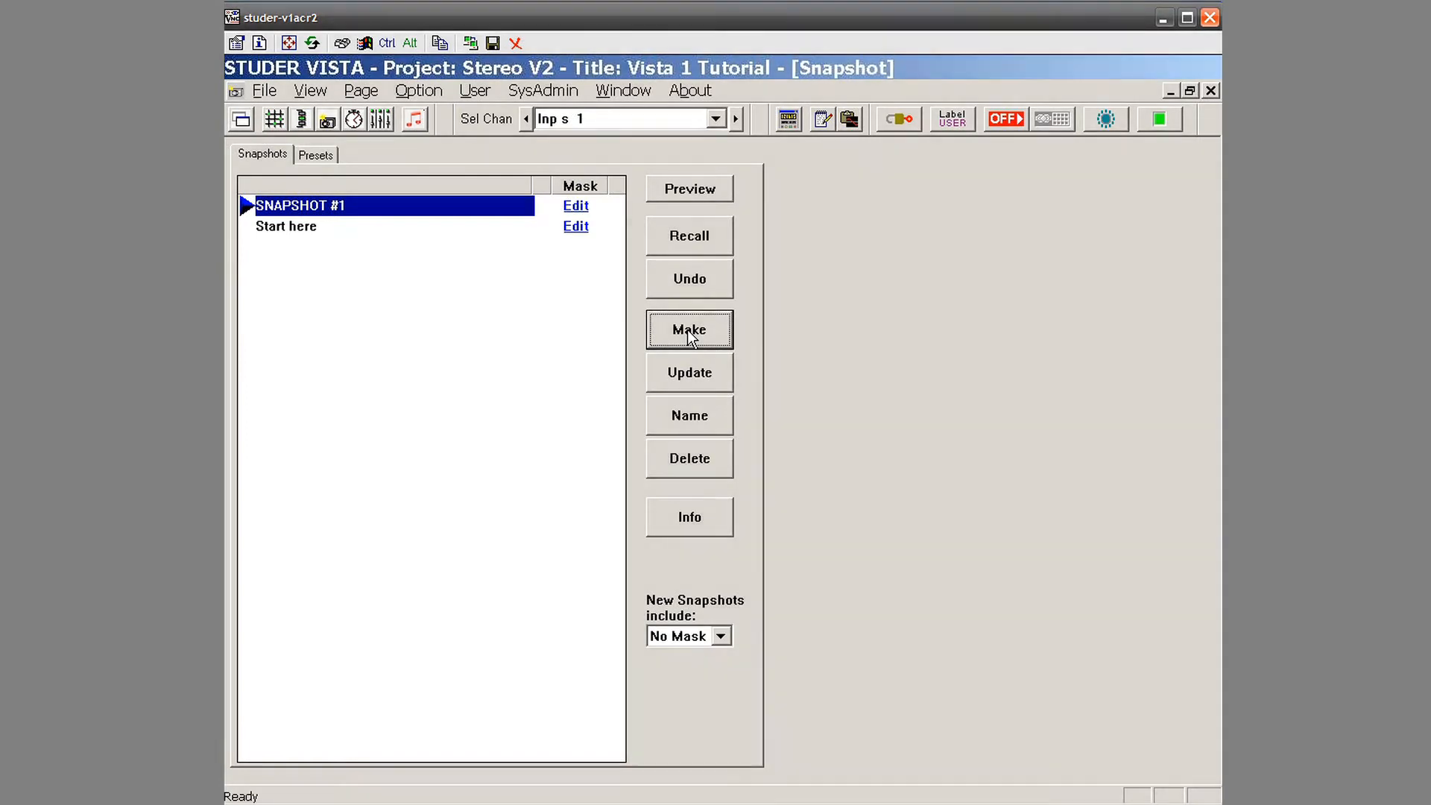
click(687, 329)
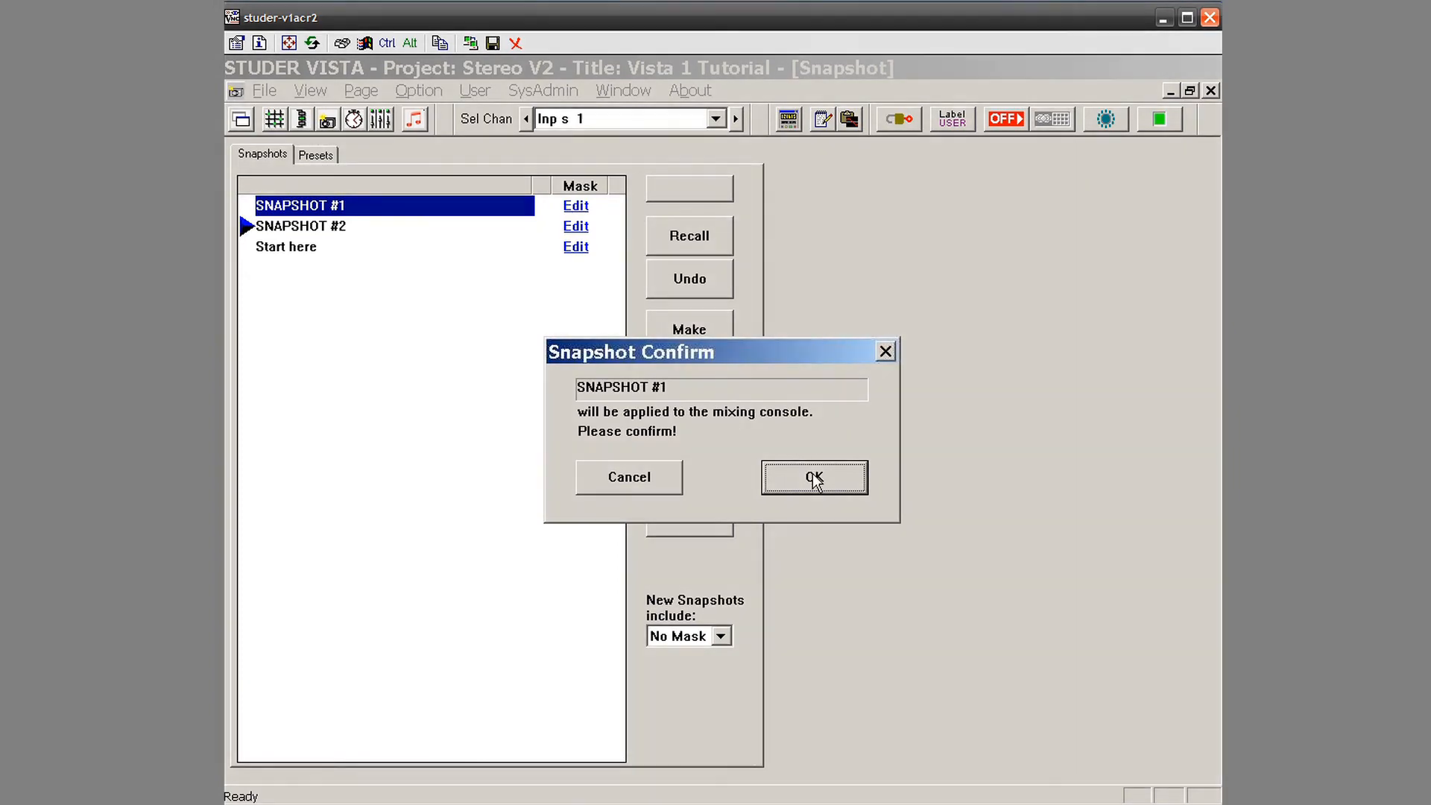
Confirm the Snapshot Confirm dialog to apply SNAPSHOT #1 to the mixing console.
click(301, 225)
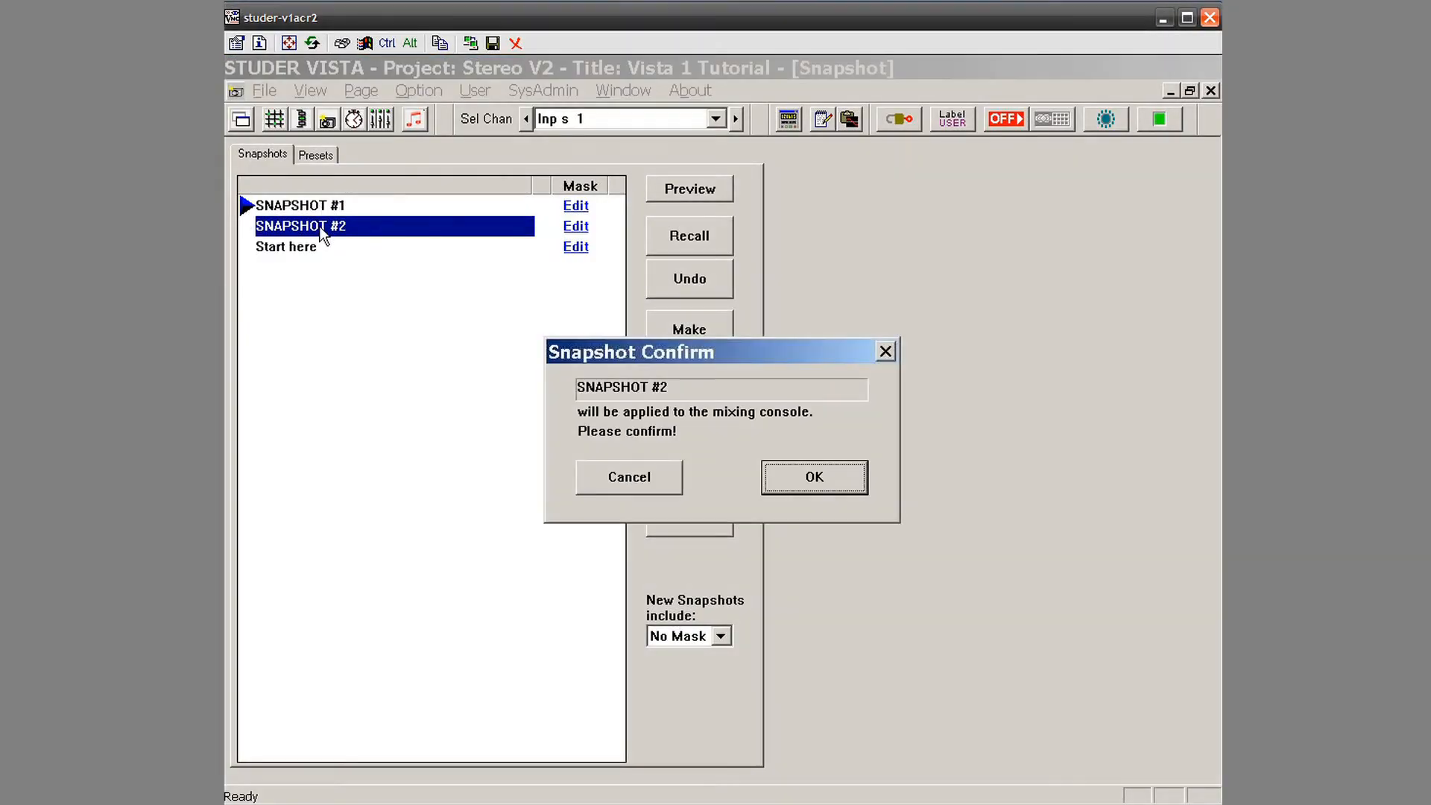